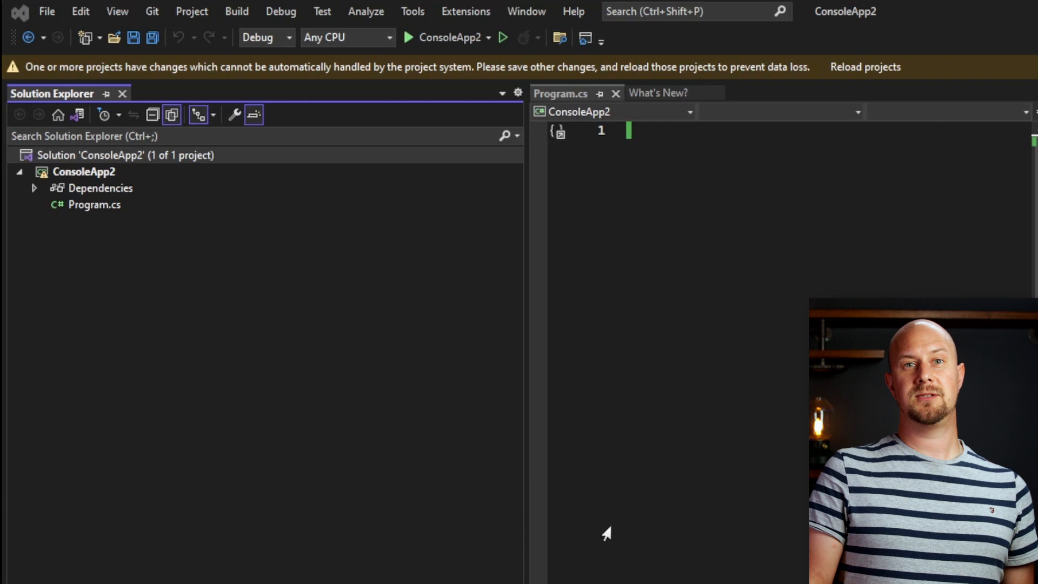
pyautogui.moveTo(184, 279)
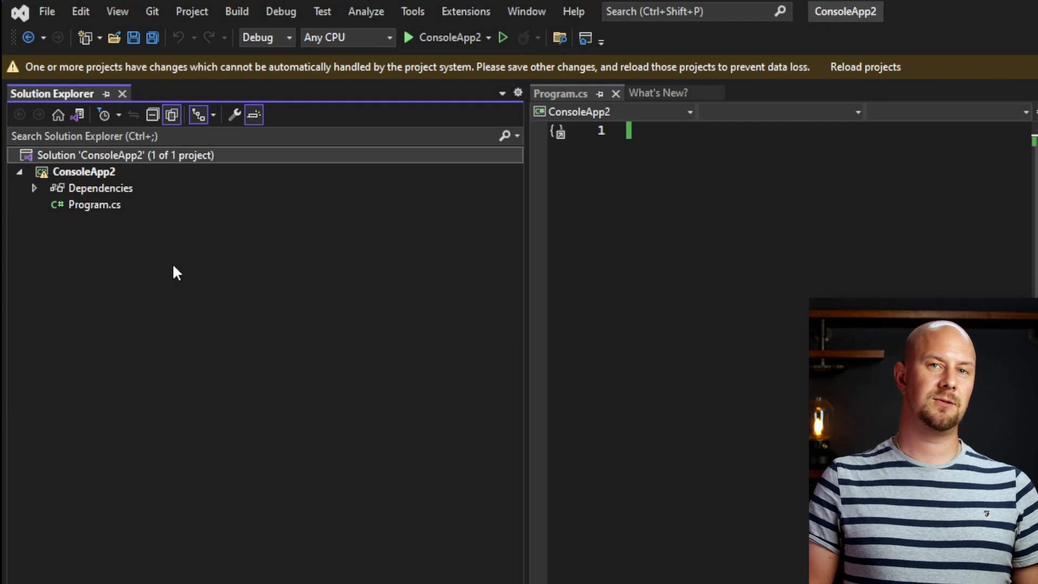
# - Add a new TypeScript File item named file1.ts to the ConsoleApp2 project
pyautogui.rightClick(84, 172)
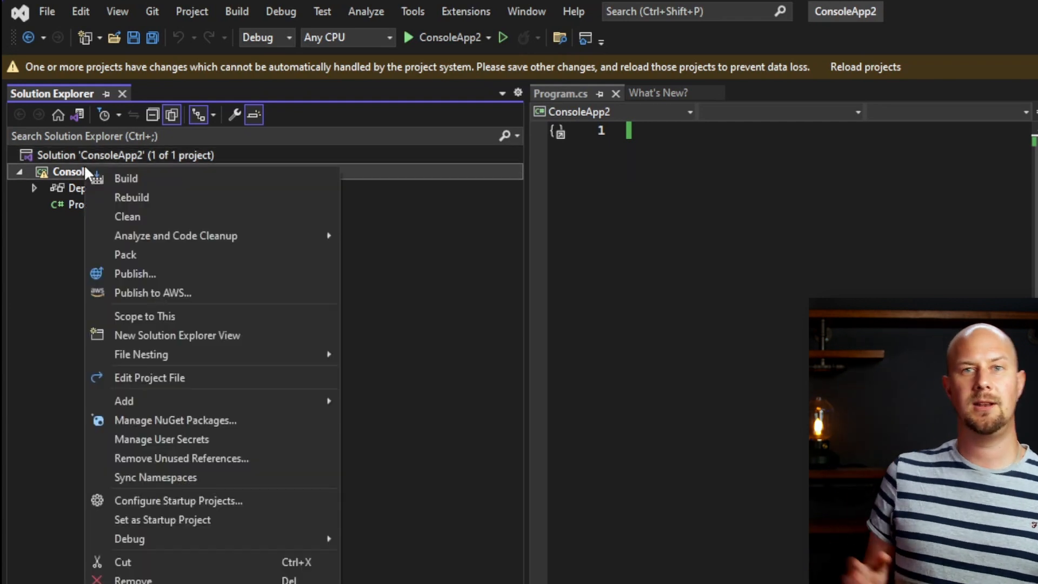
pyautogui.moveTo(153, 400)
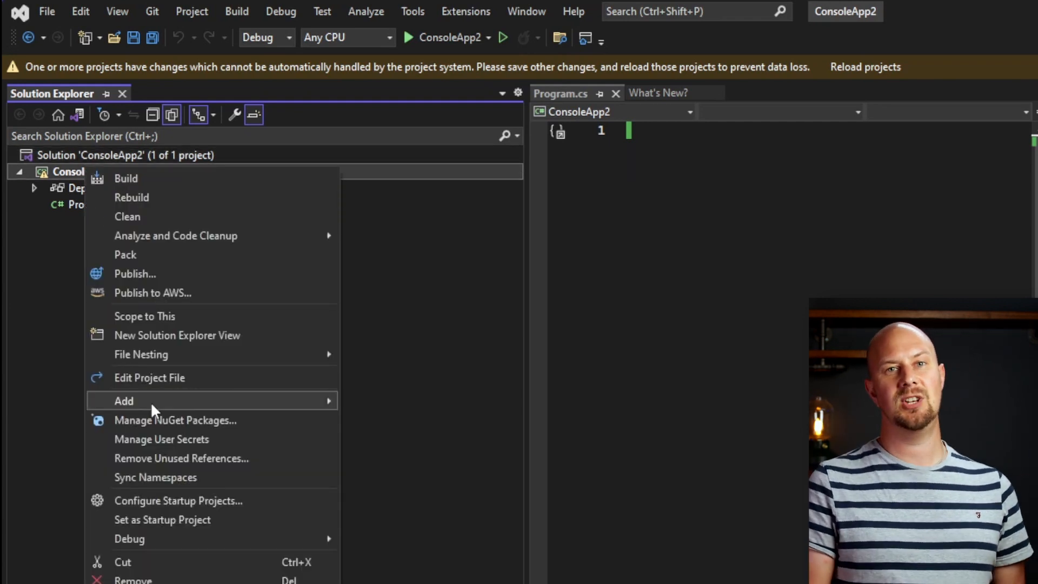
pyautogui.click(123, 400)
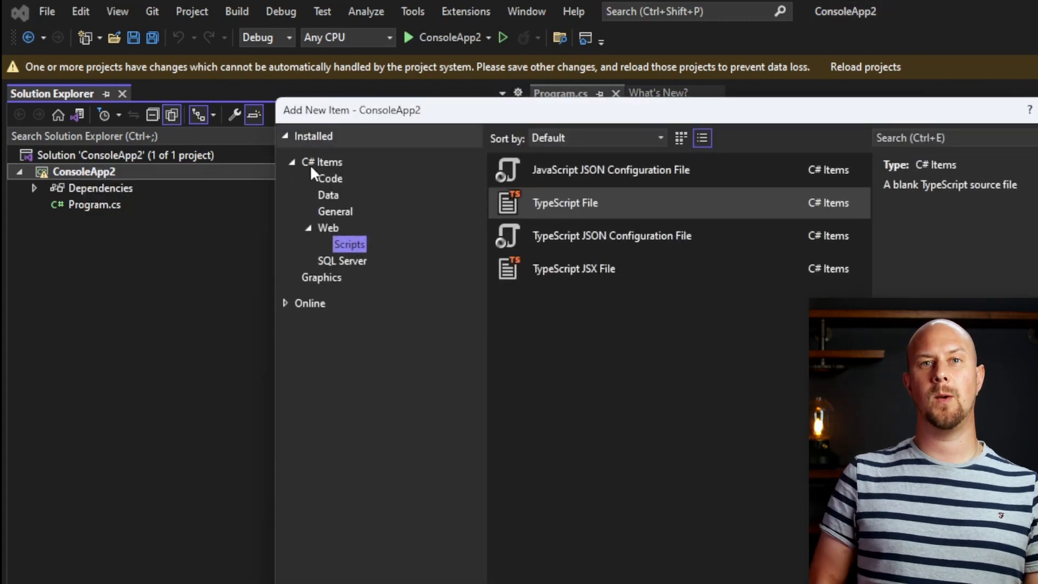
pyautogui.click(609, 170)
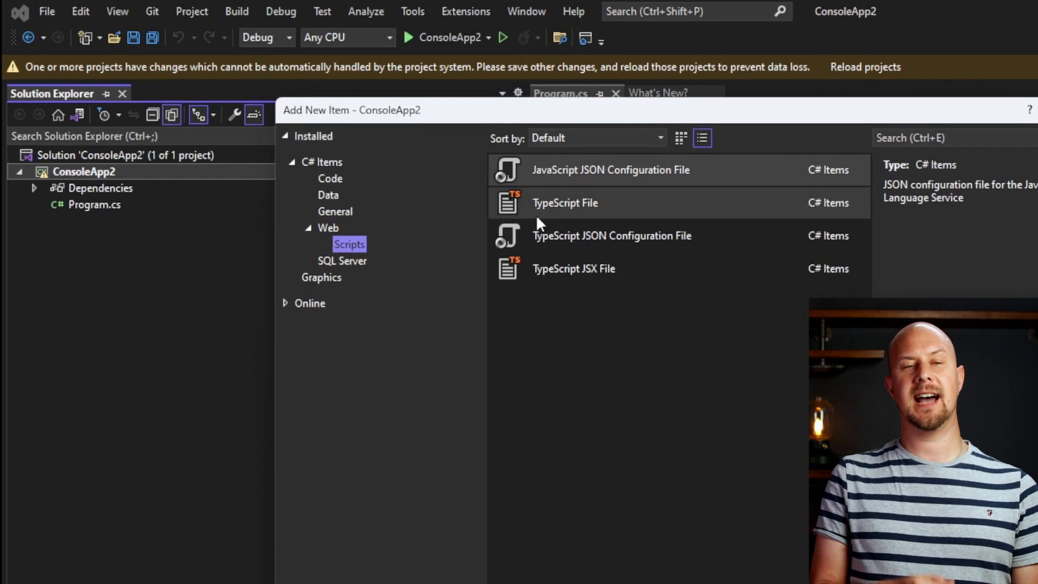
pyautogui.click(564, 202)
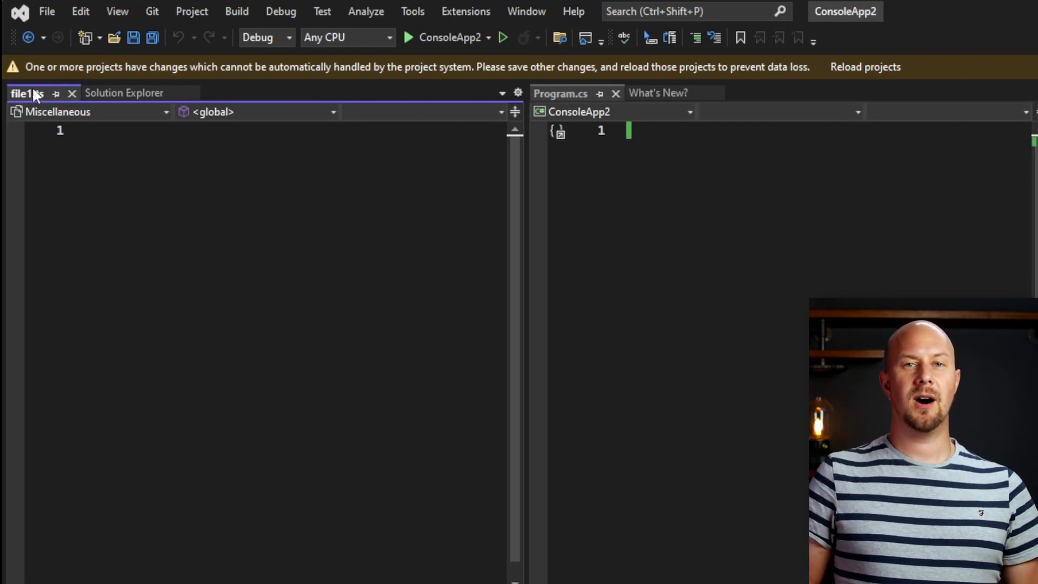
# - Write console.log("Hello from Typescript!"); in file1.ts, save it, and show Solution Explorer
pyautogui.click(104, 130)
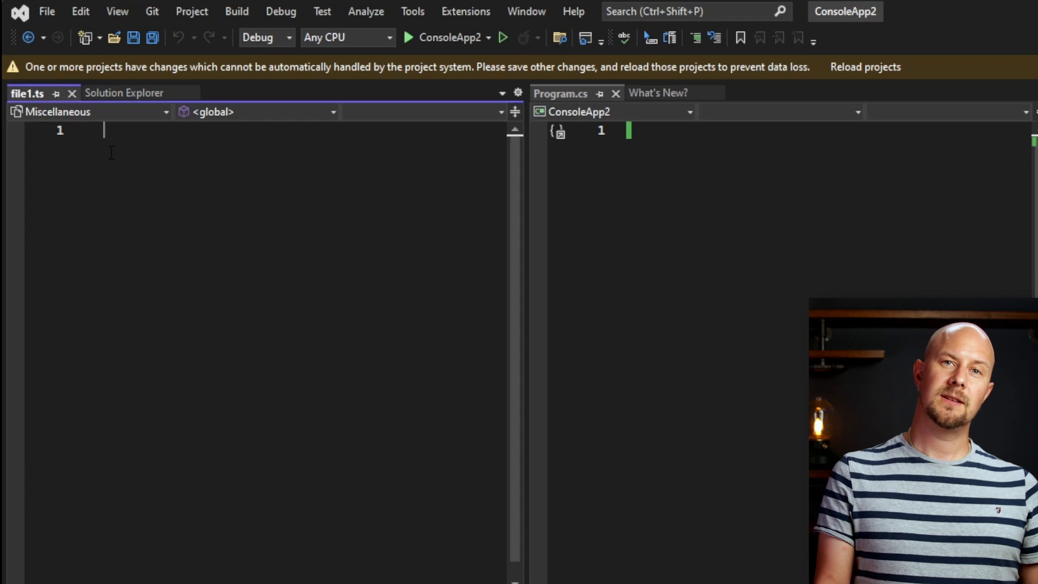
pyautogui.write('console.')
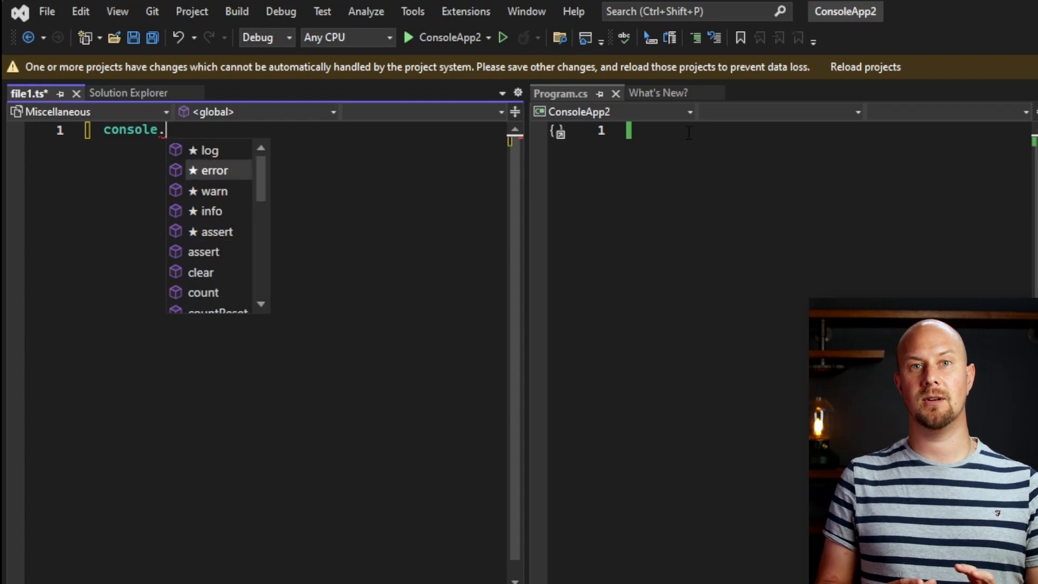
pyautogui.moveTo(209, 151)
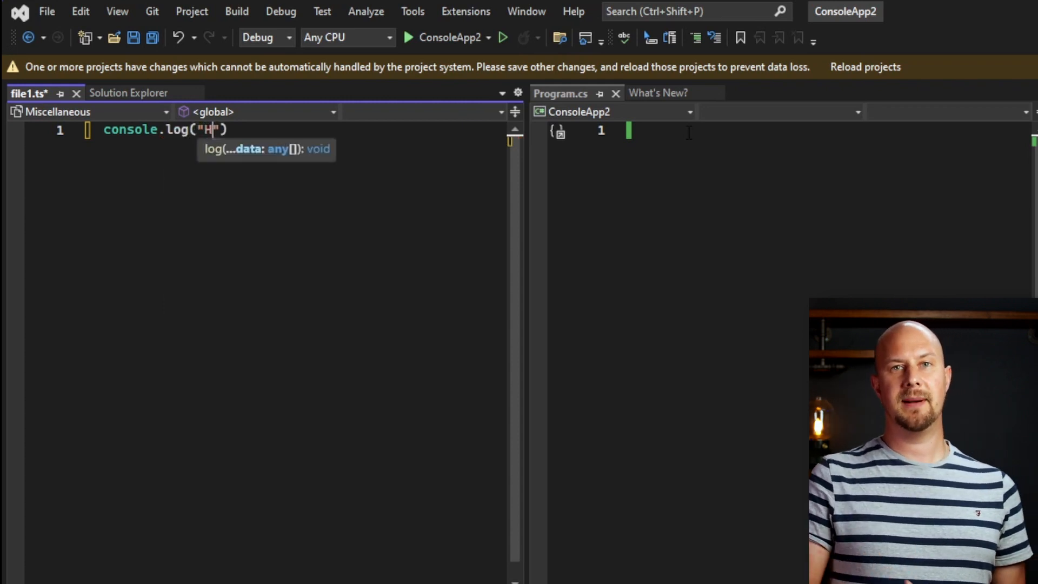
pyautogui.write('ello from Types')
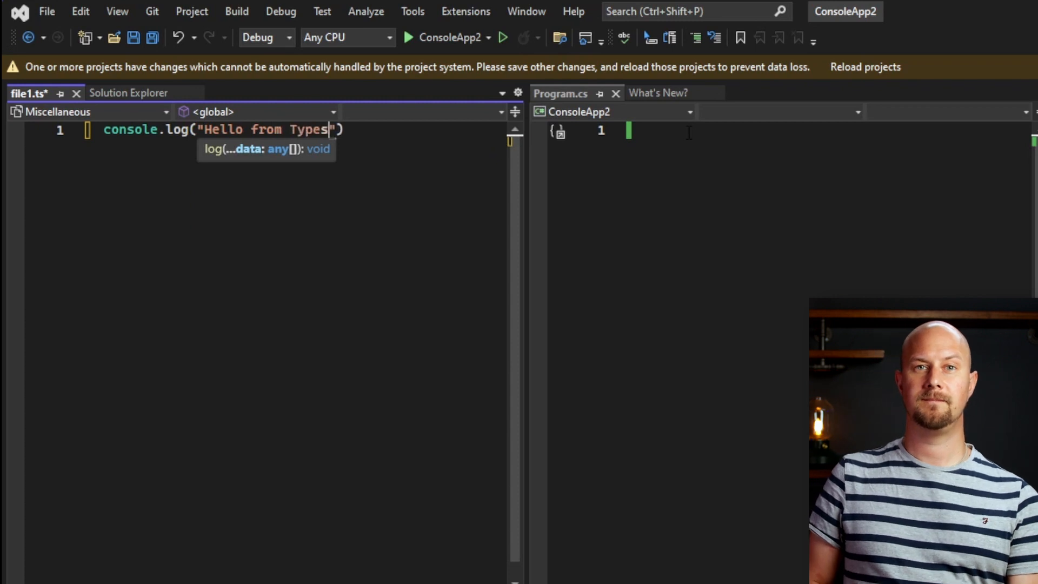
pyautogui.write('cript!')
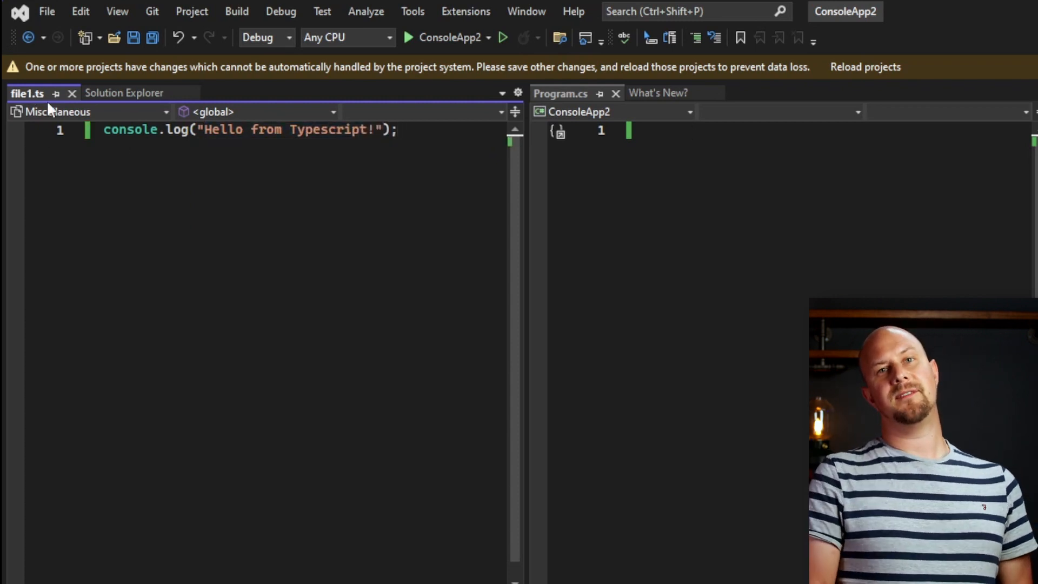
pyautogui.click(124, 93)
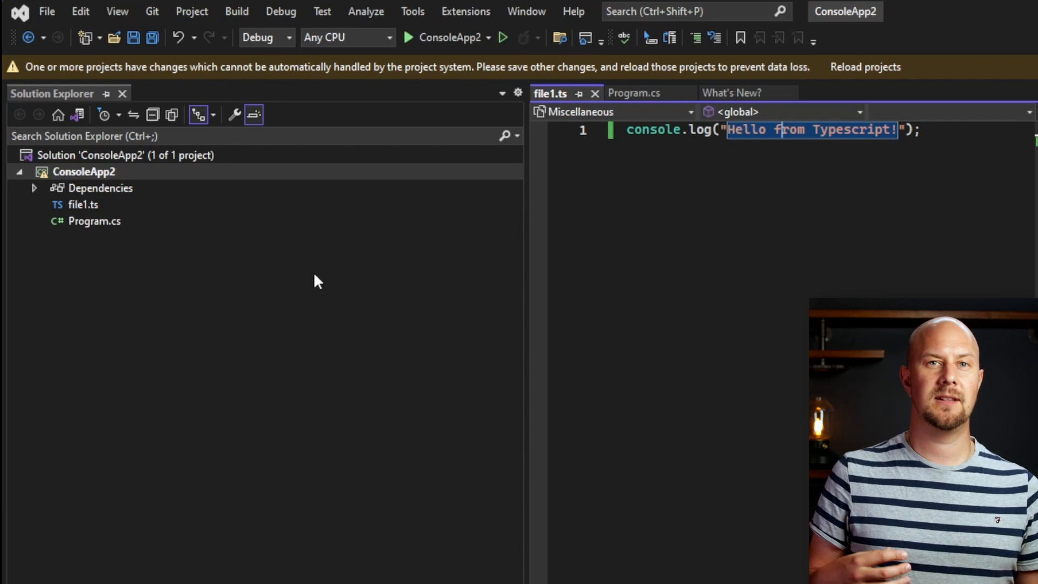
# - Install the Microsoft.TypeScript.MSBuild 5.0.4 NuGet package into ConsoleApp2 via the solution's package manager
pyautogui.rightClick(90, 155)
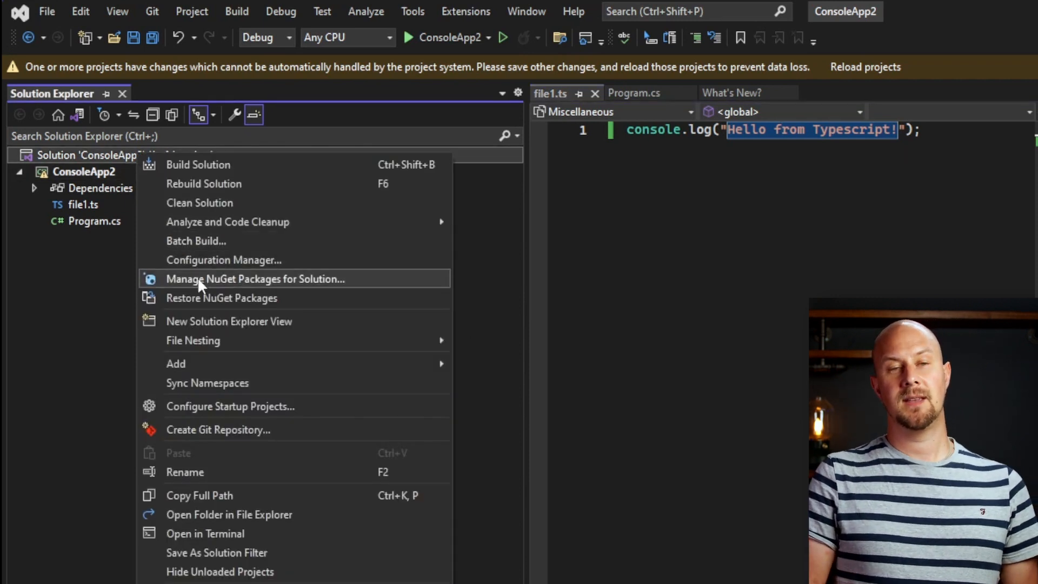
pyautogui.click(255, 279)
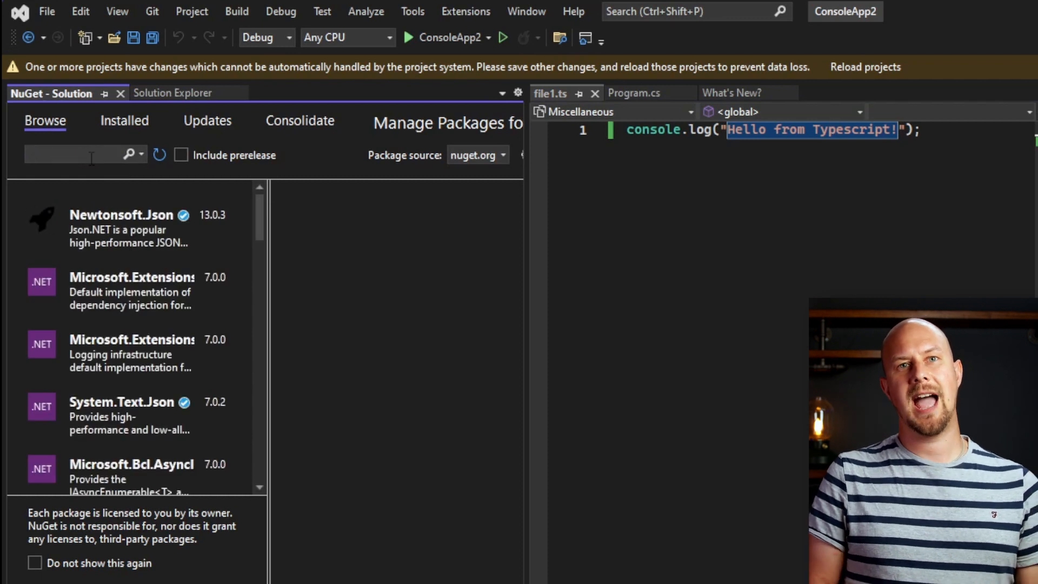
pyautogui.write('microsoft.typescript.msbuild')
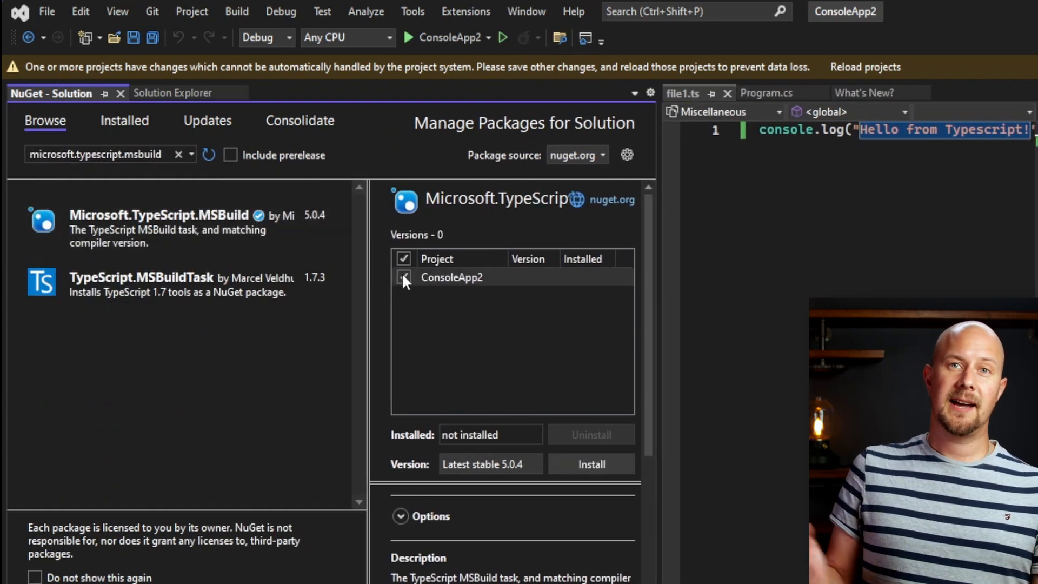
pyautogui.click(591, 464)
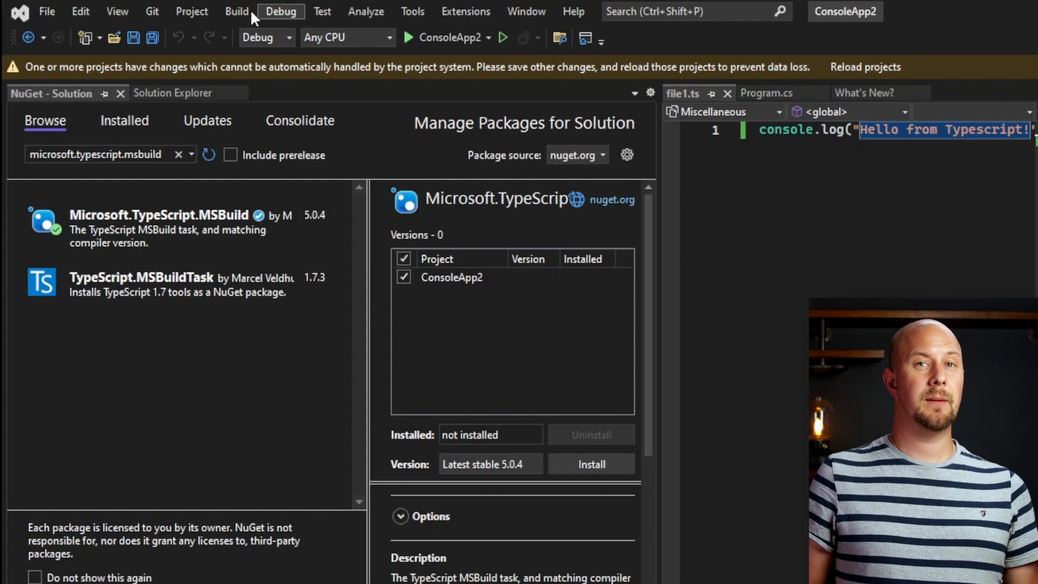
pyautogui.click(590, 463)
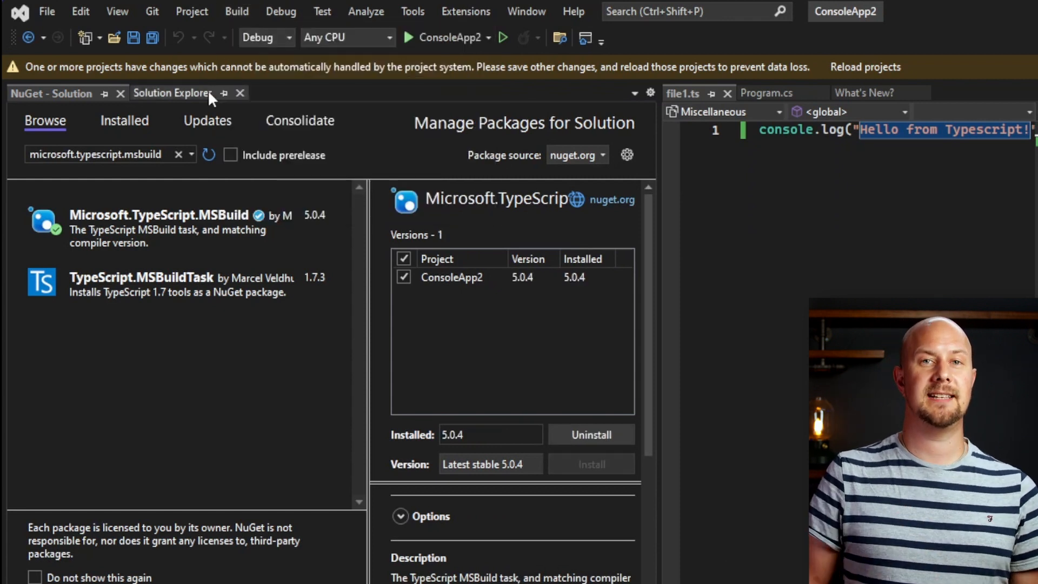
# - Build ConsoleApp2 so file1.js and file1.js.map appear in the project, then return to file1.ts
pyautogui.click(172, 93)
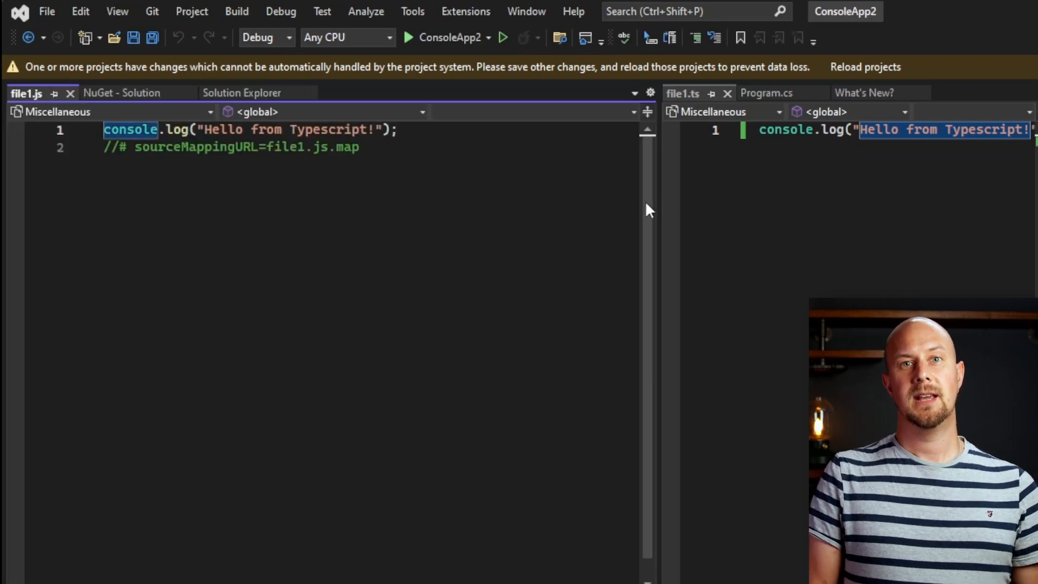
pyautogui.click(241, 92)
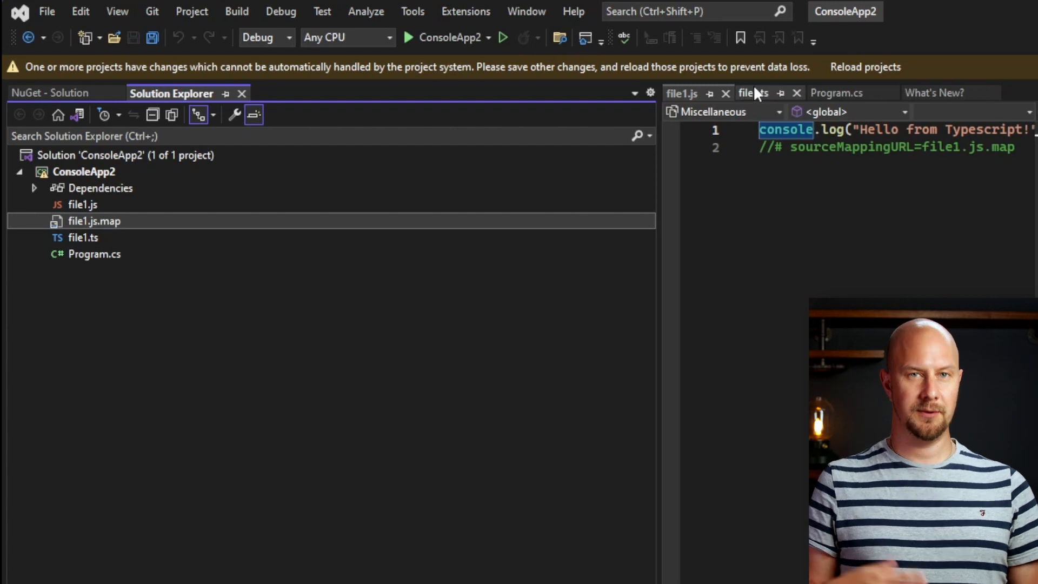
pyautogui.click(752, 93)
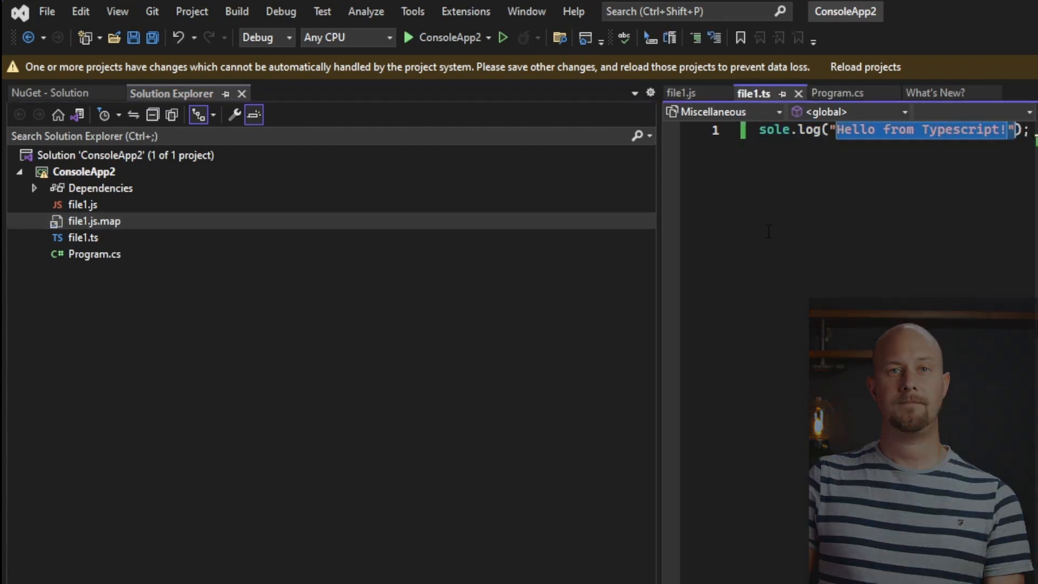
# - Change the logged message to "CHANGED!!" and view the regenerated file1.js output
pyautogui.write('CHANGED!!");')
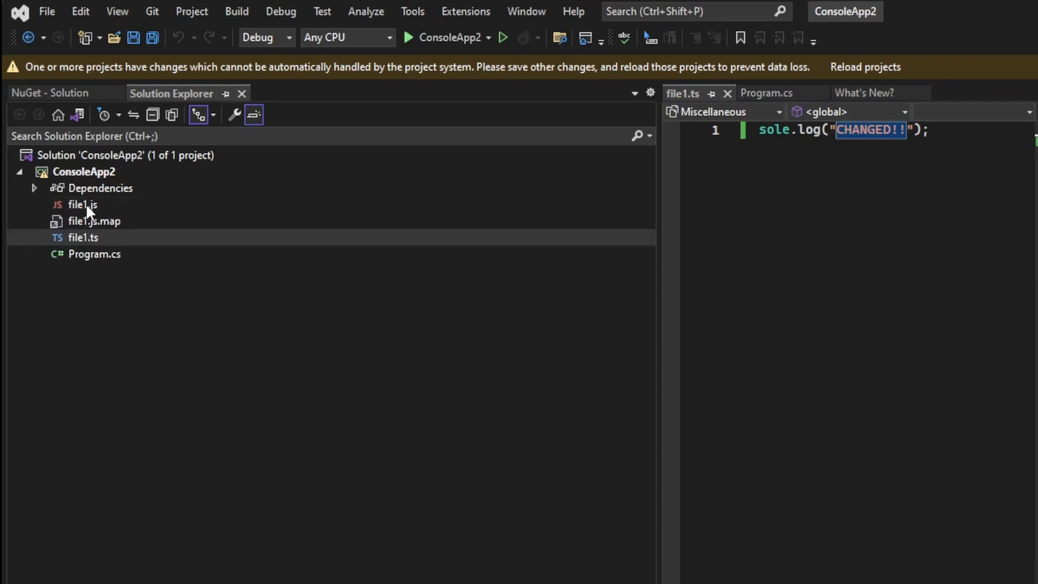
pyautogui.click(83, 205)
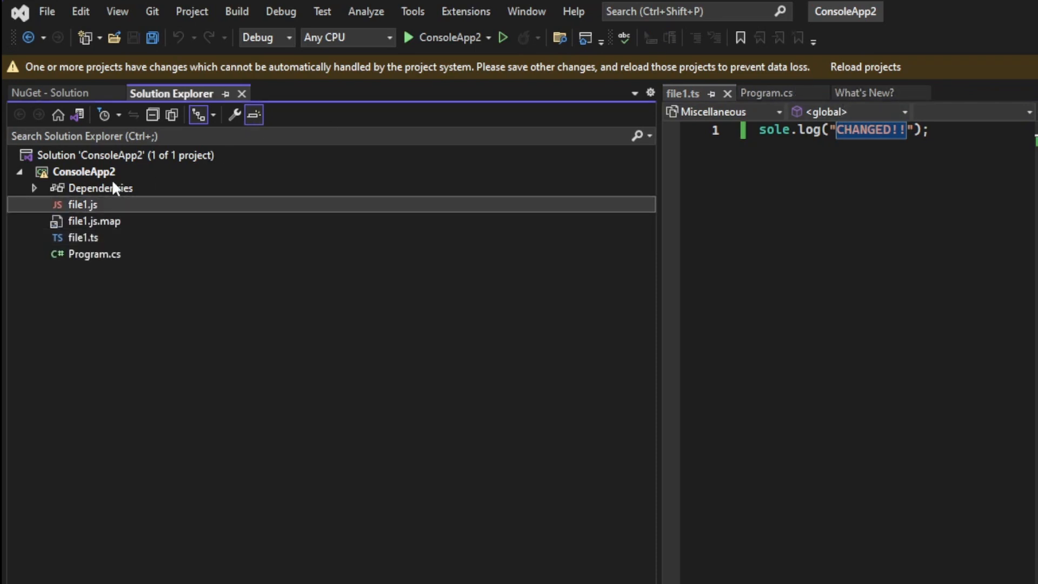
pyautogui.doubleClick(83, 204)
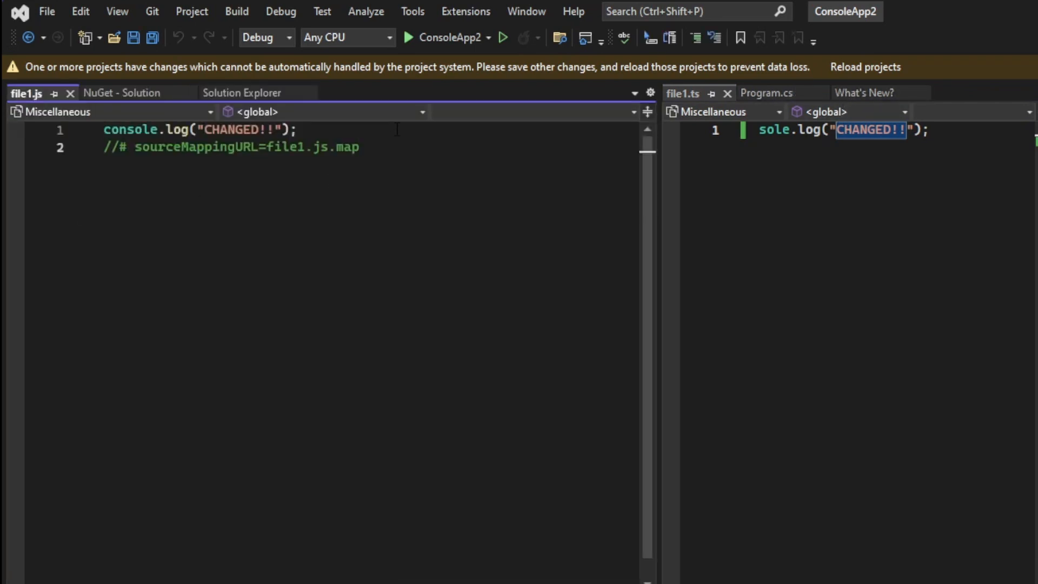